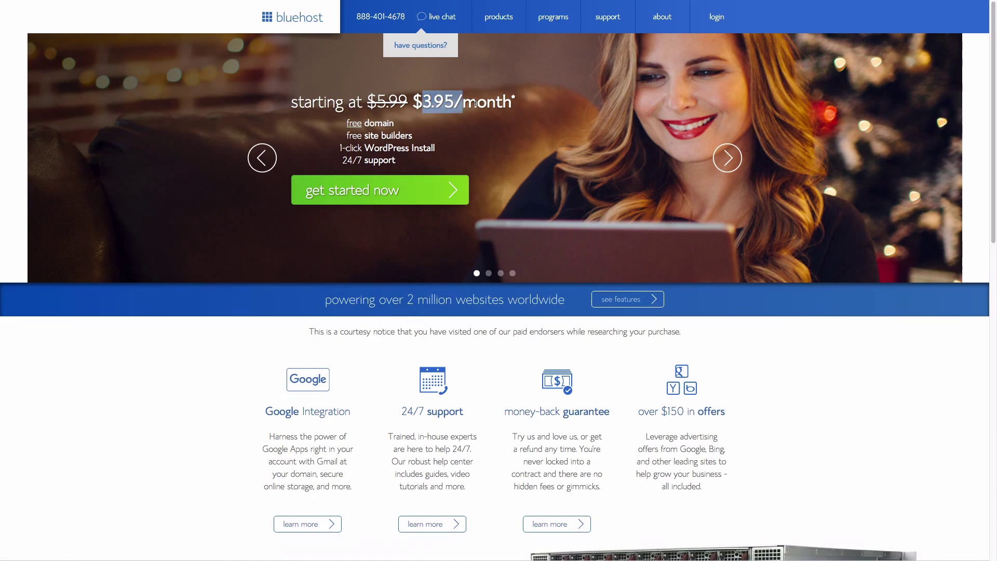
- Cycle through the homepage slideshow of hosting offers back to the first one
click(727, 157)
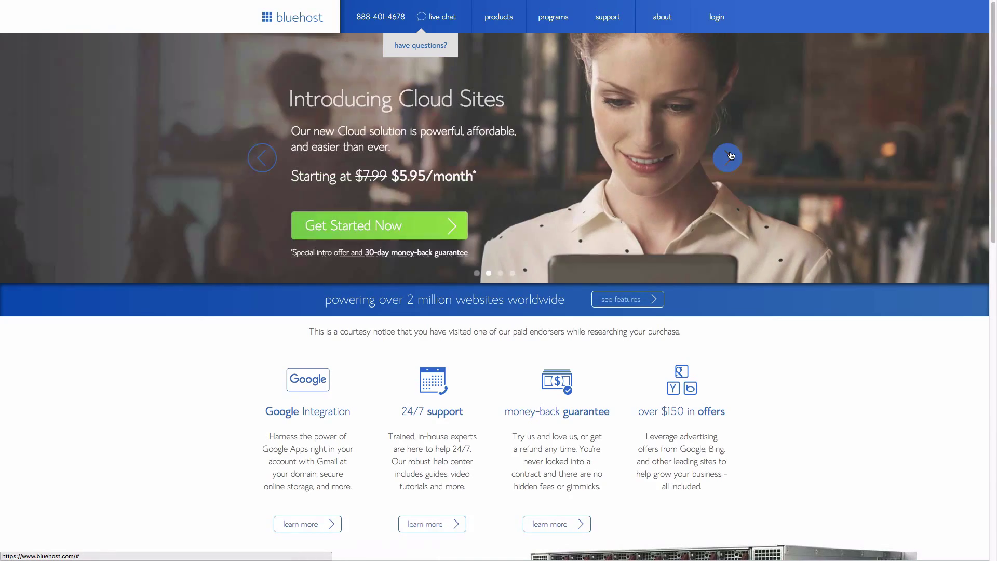
click(727, 157)
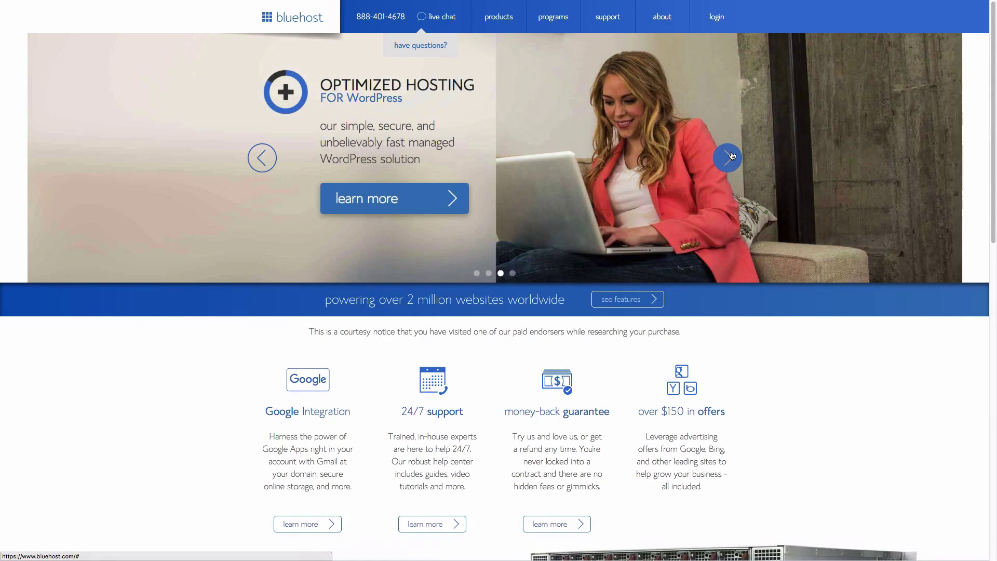
click(727, 157)
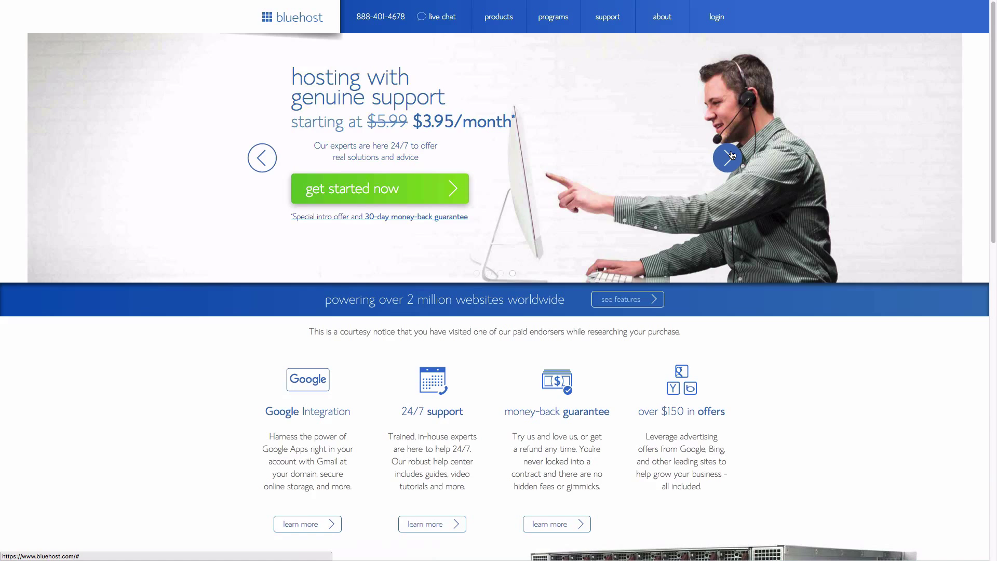
click(727, 157)
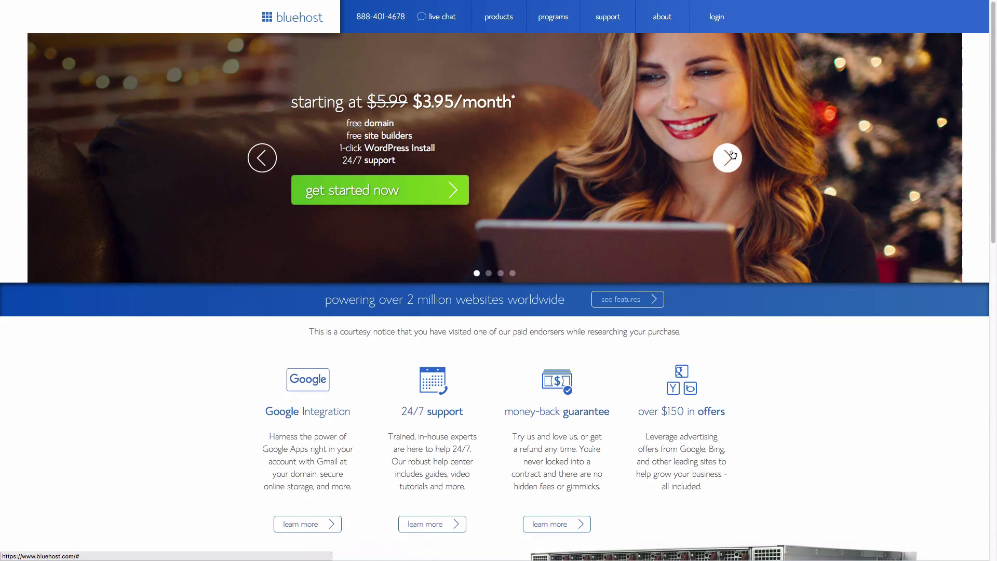
- Start the sign-up from 'get started now' to reach the starter, plus and business pro plans
click(386, 189)
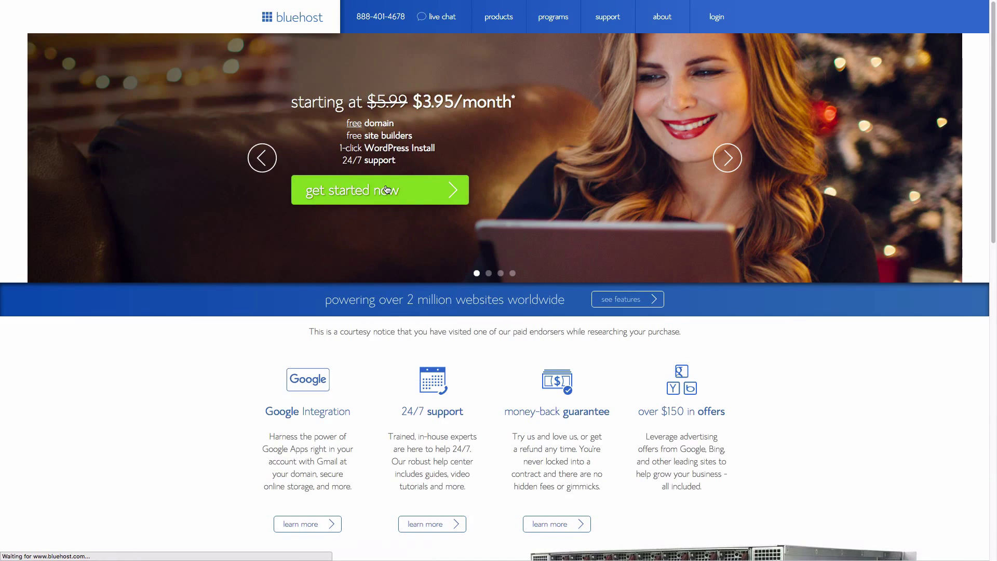
click(380, 189)
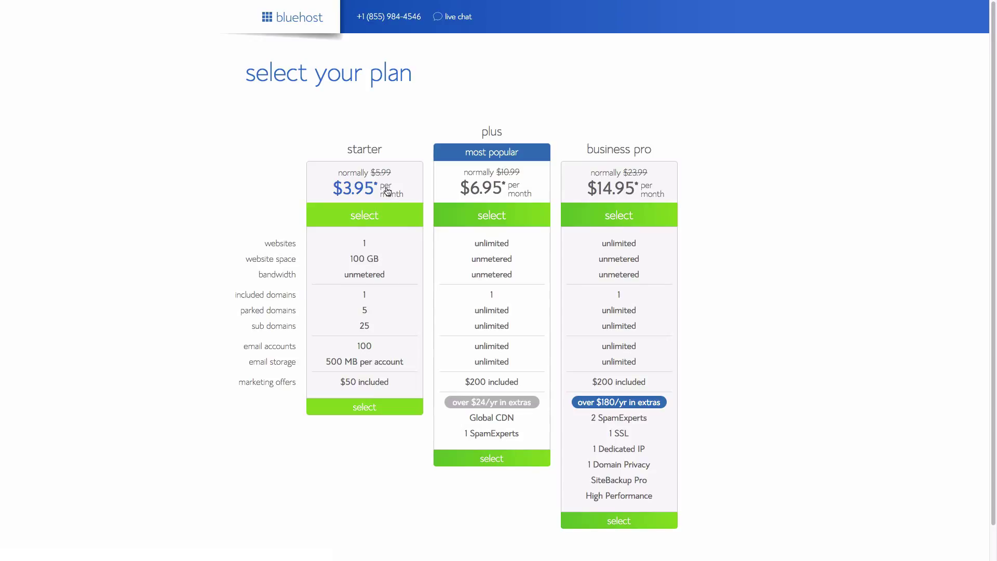
mouse_move(651, 200)
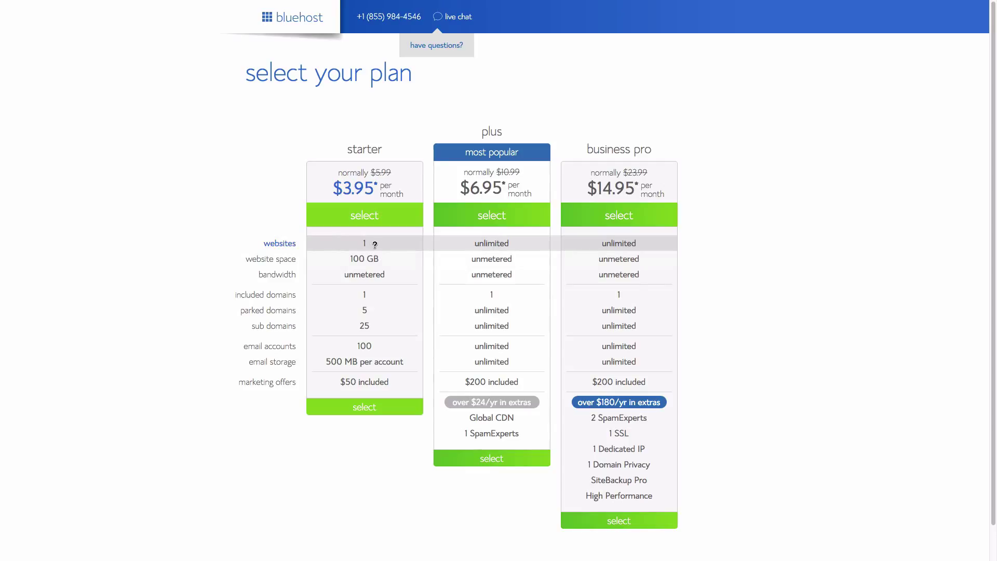
mouse_move(378, 268)
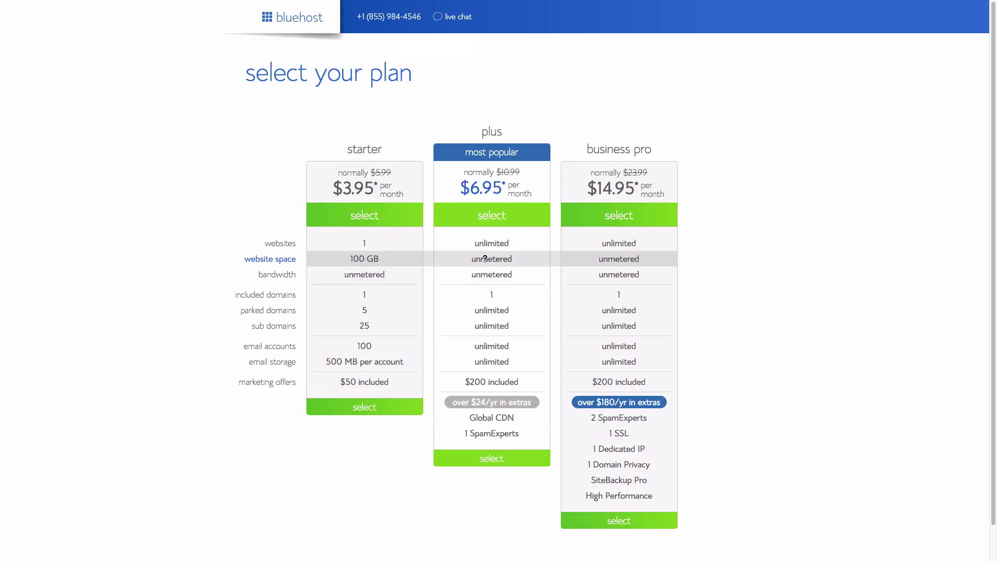
mouse_move(381, 299)
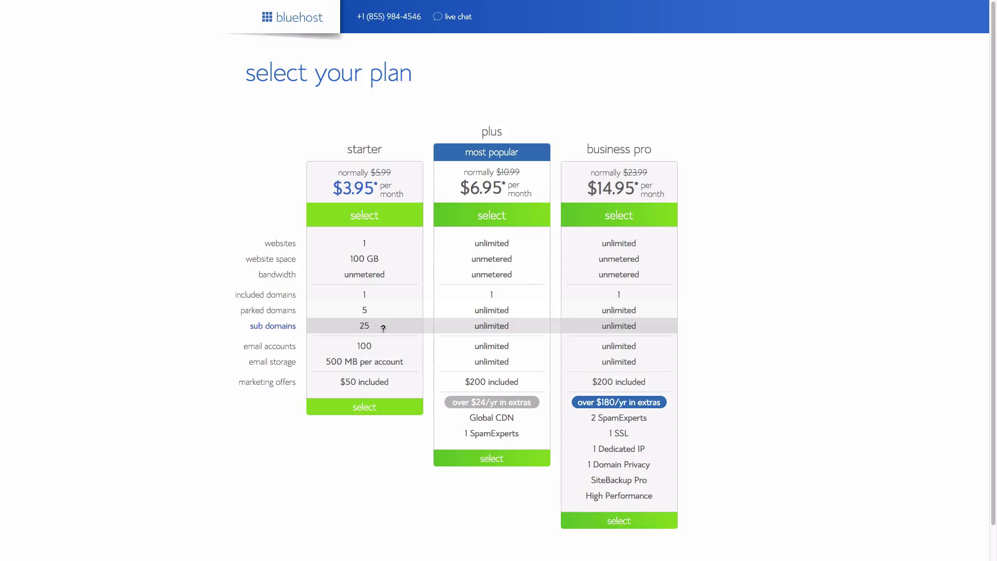
mouse_move(389, 392)
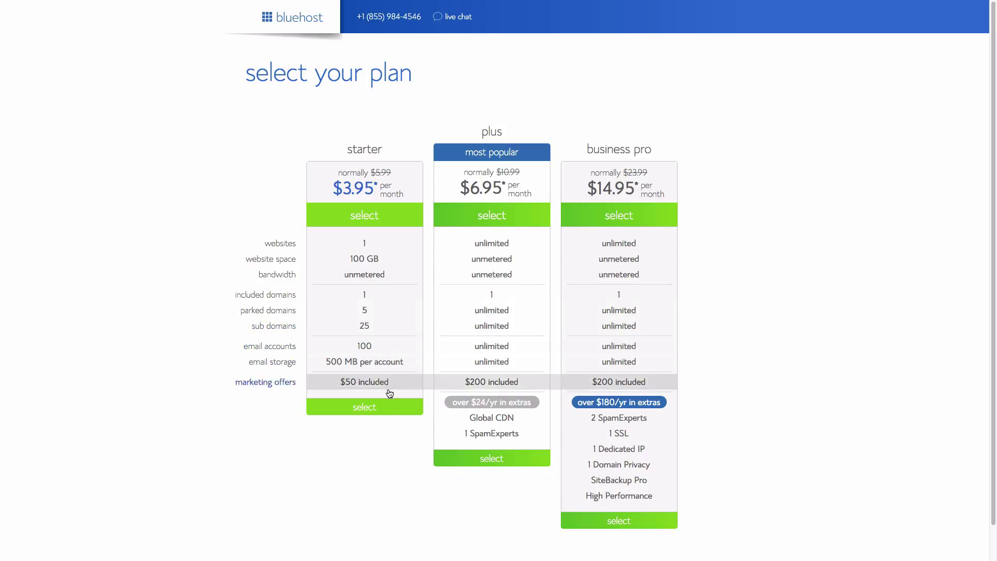
mouse_move(495, 414)
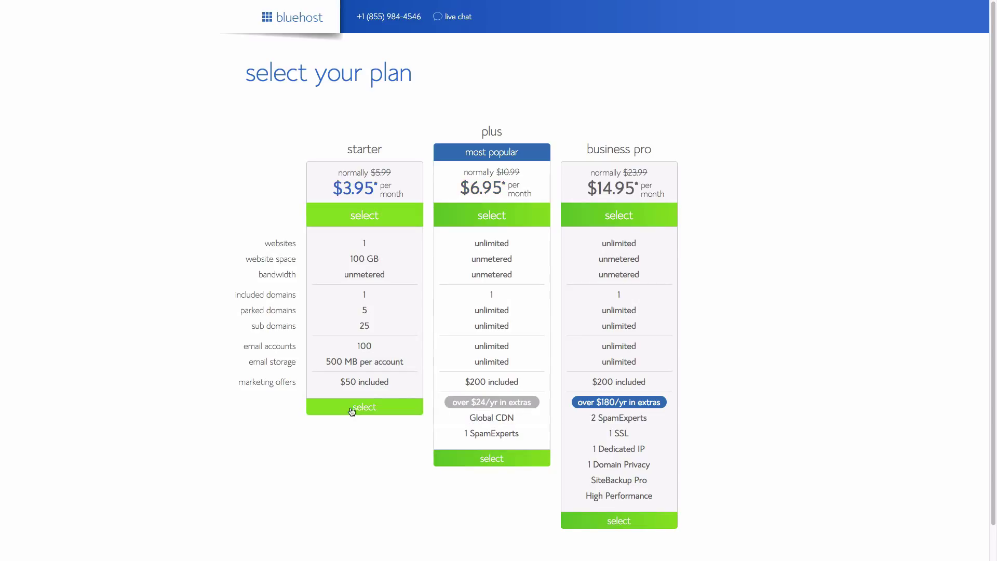
- Choose the starter plan and begin the new domain name with 'myawe'
click(364, 407)
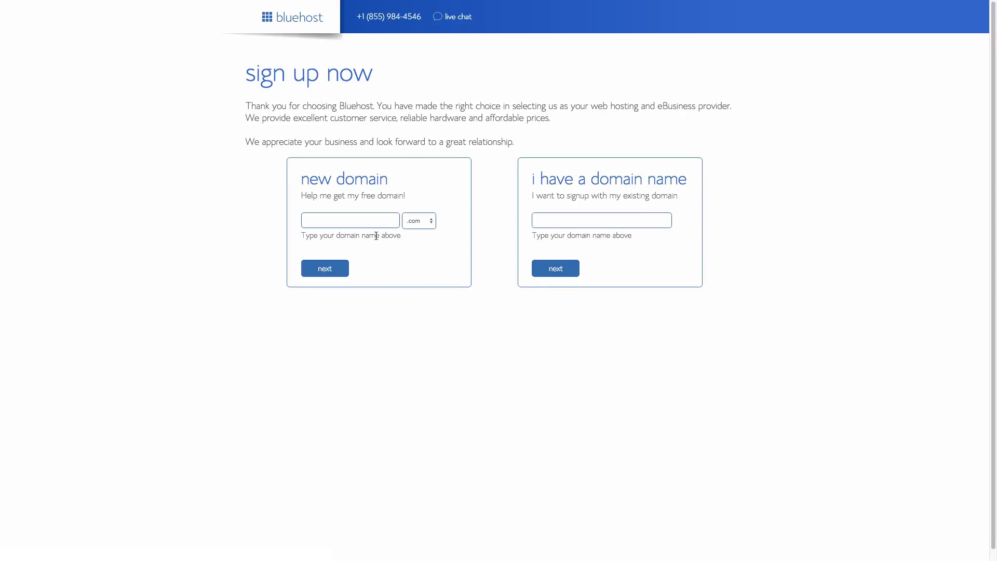
click(601, 220)
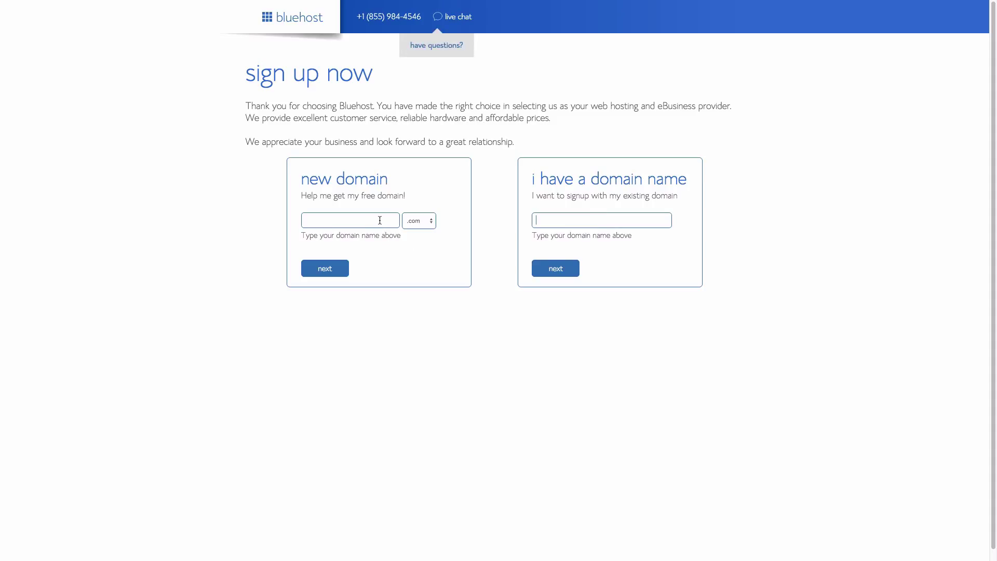
text(myawesomecompany...)
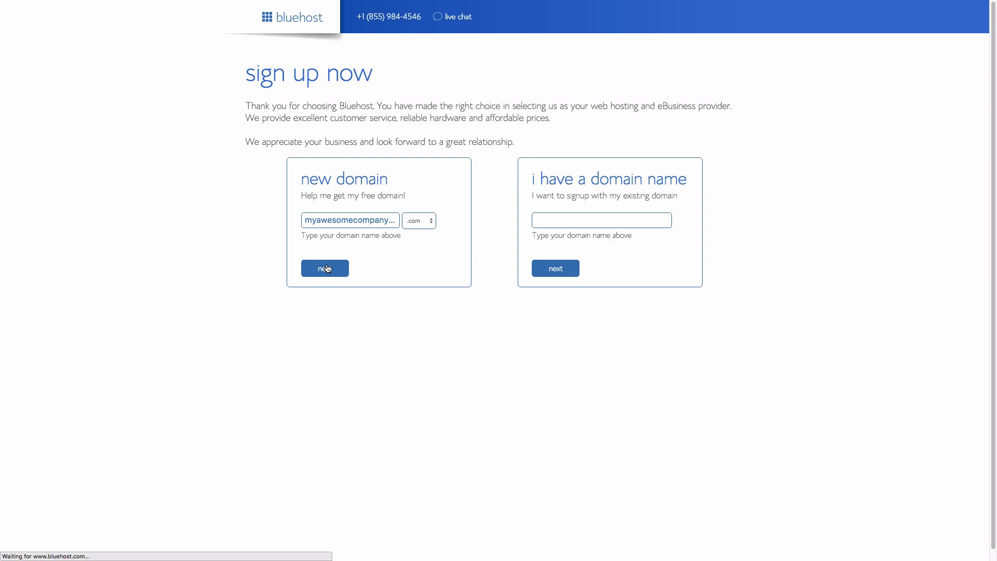
- Check myawesomecompanyname.com and highlight its availability message
click(325, 268)
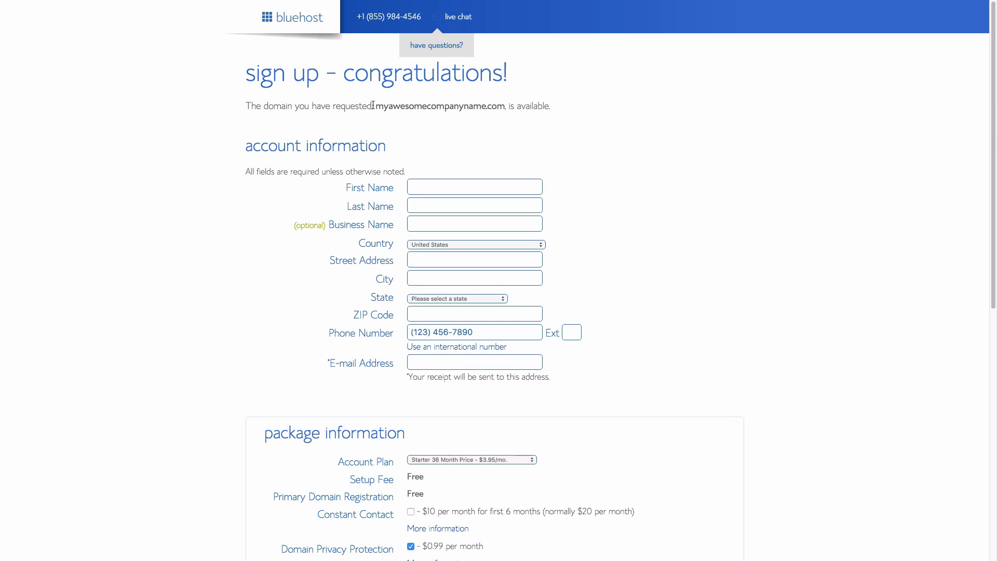
drag(343, 106, 553, 106)
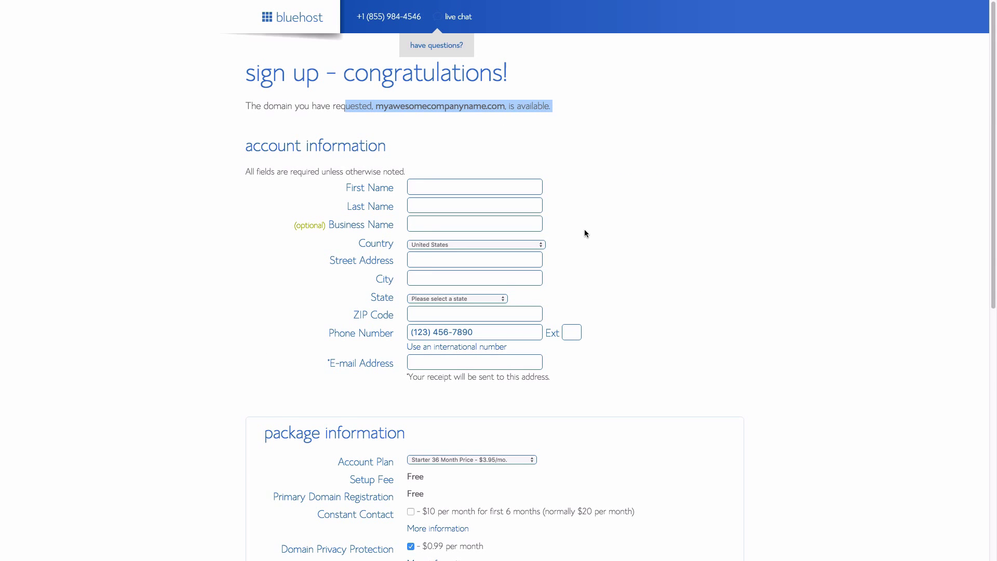
scroll(down, 3)
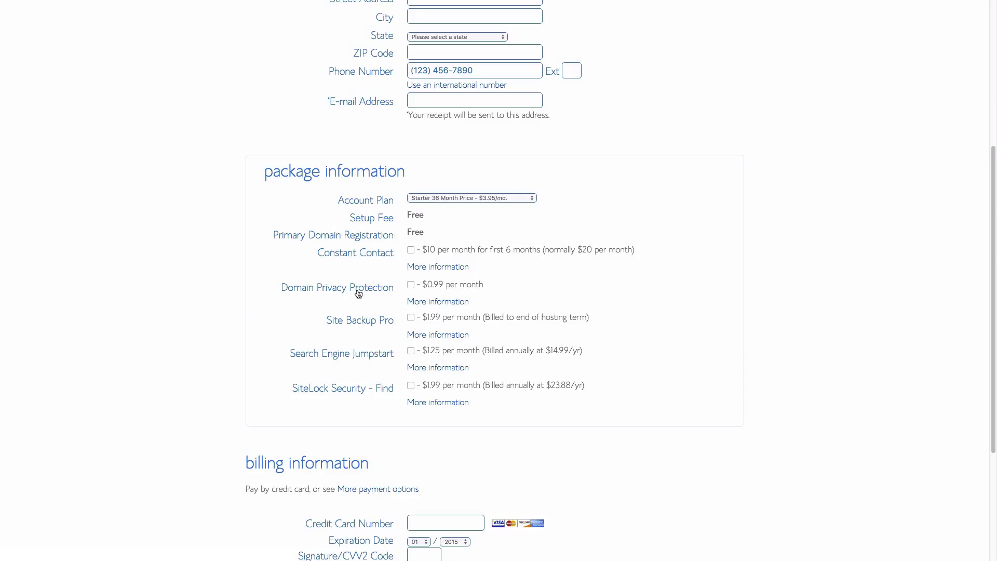
mouse_move(372, 302)
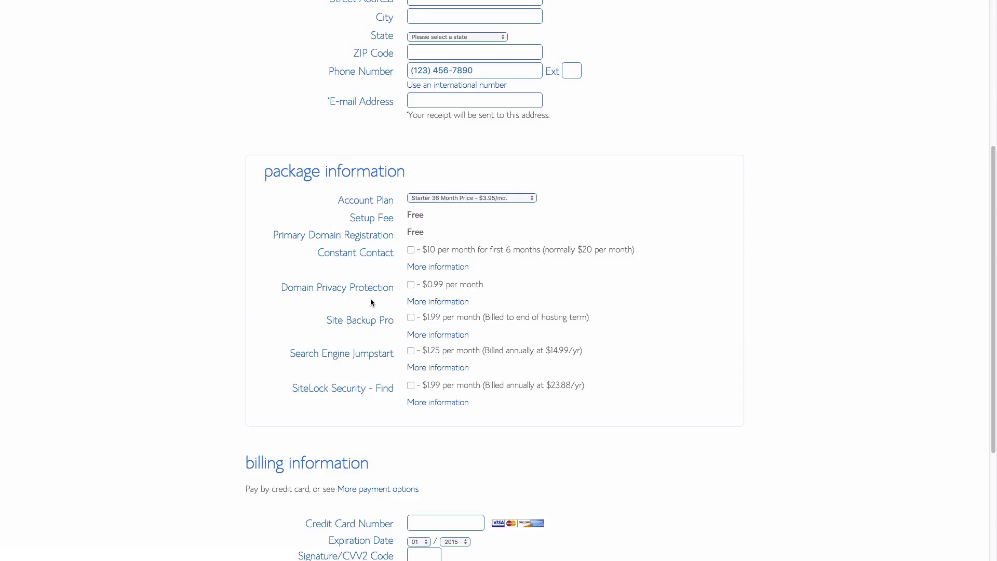
mouse_move(383, 328)
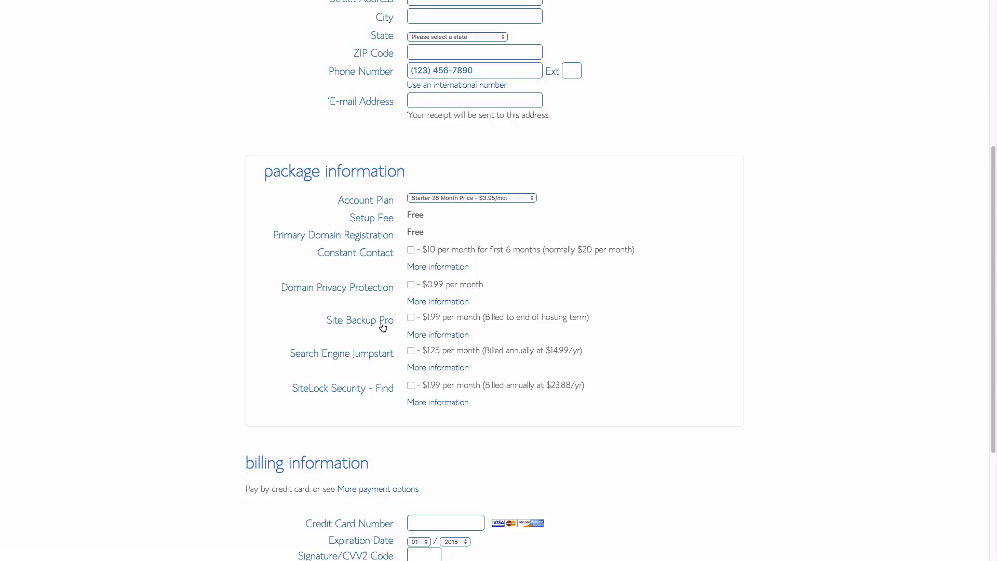
mouse_move(345, 379)
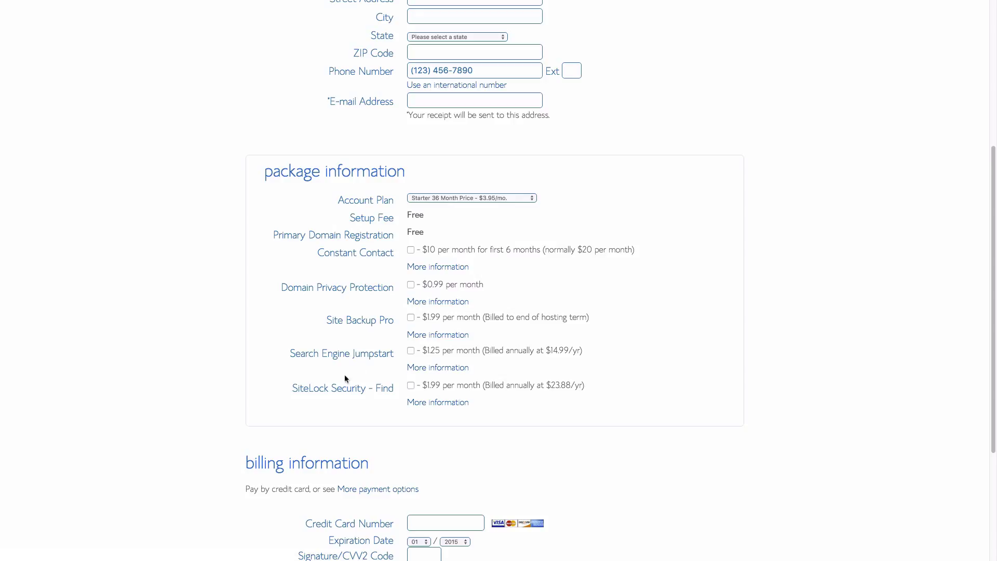
- Agree to the terms and policies at the bottom of the form and submit the order
scroll(down, 3)
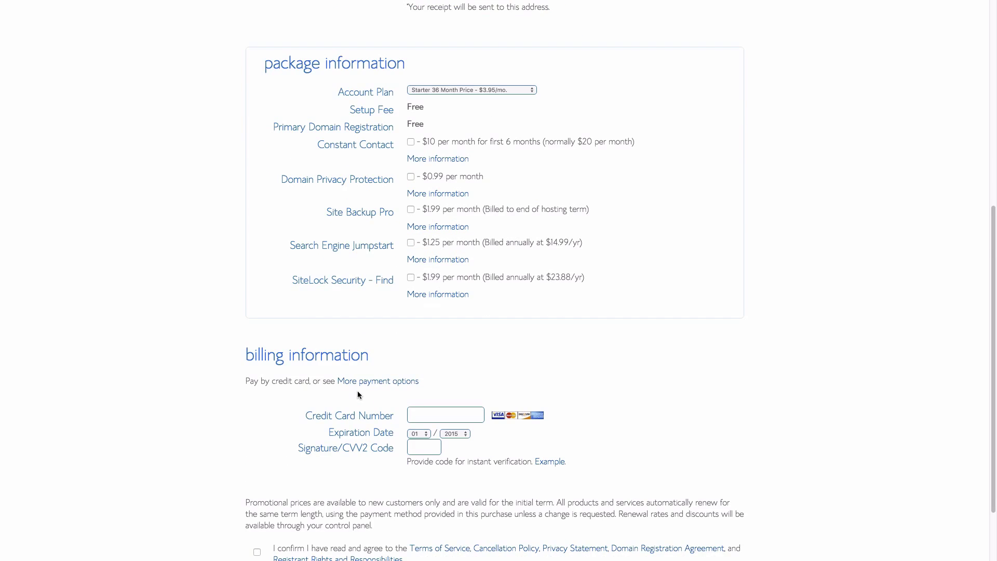
scroll(down, 3)
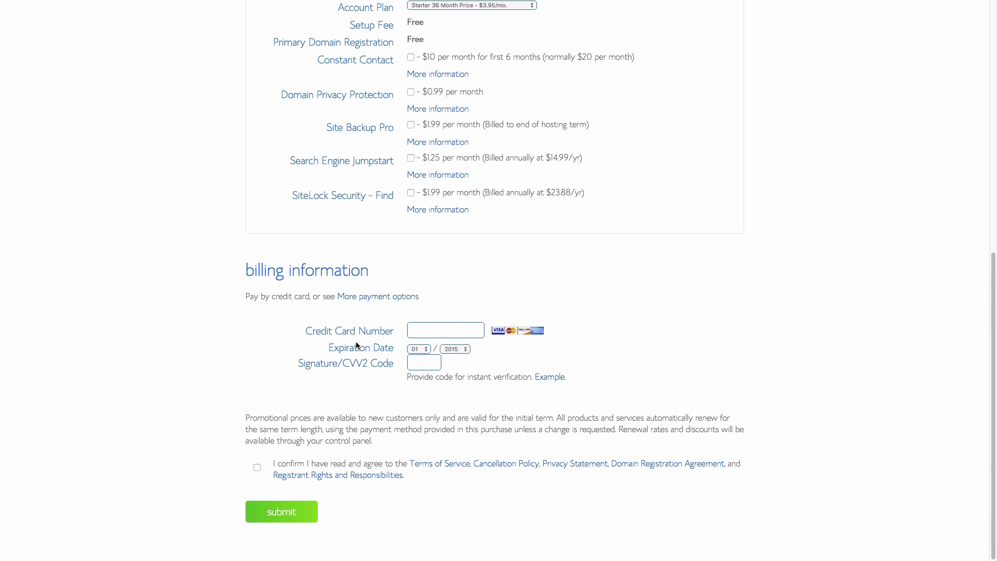
click(257, 467)
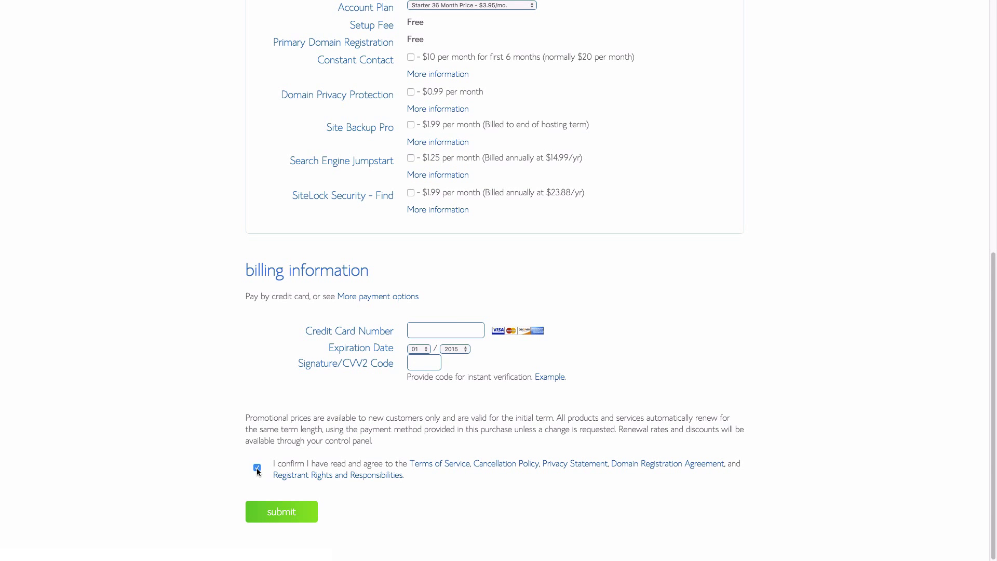
click(281, 512)
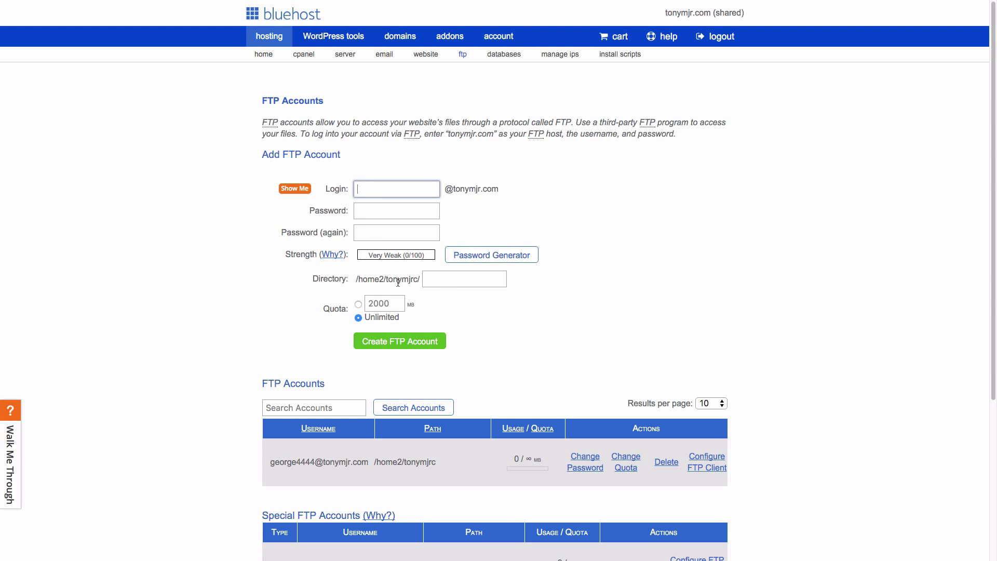
- Show the main FTP account's Configure FTP Client settings and select the Manual Settings details
scroll(down, 3)
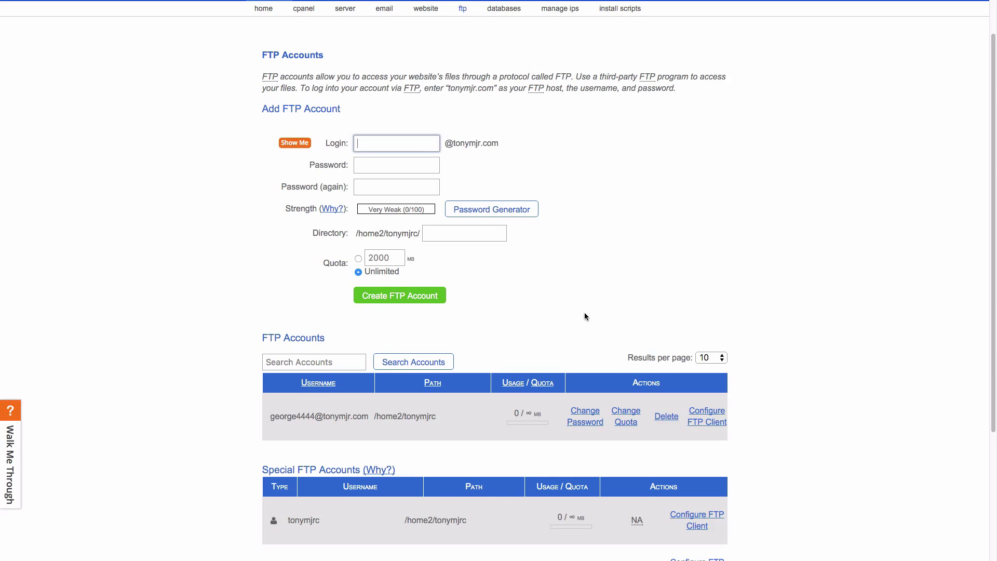
scroll(down, 3)
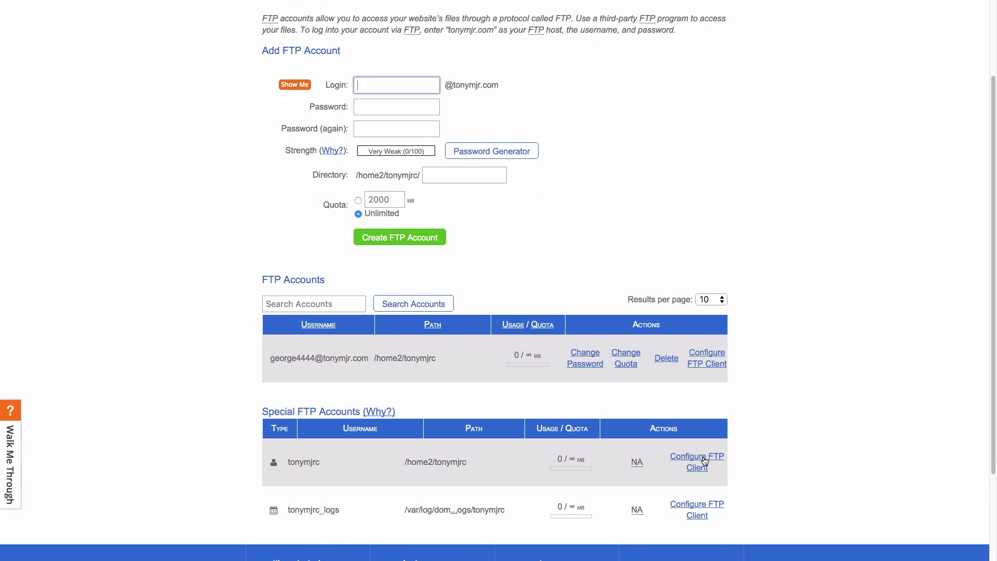
click(697, 456)
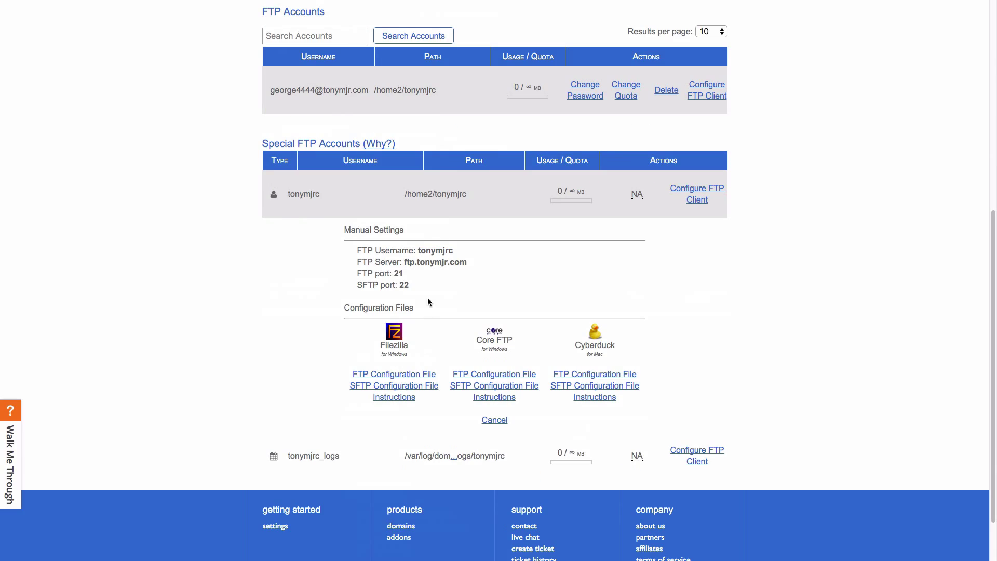
drag(363, 250, 409, 284)
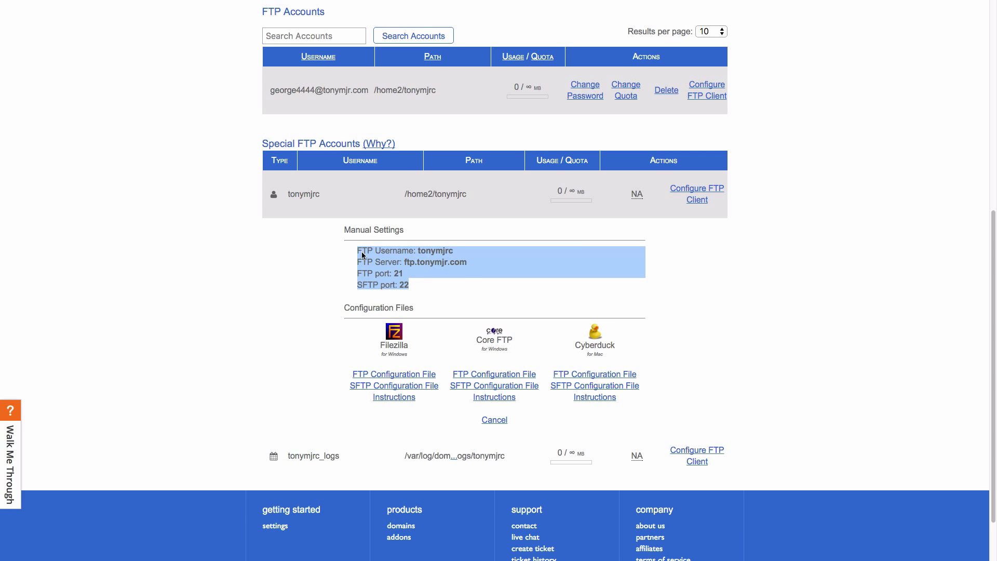
mouse_move(465, 288)
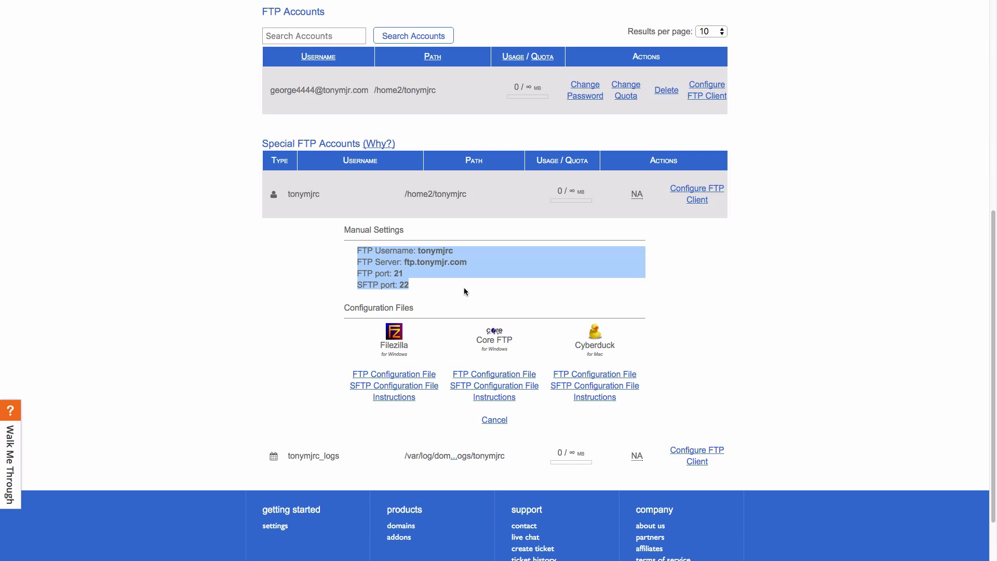
mouse_move(169, 3)
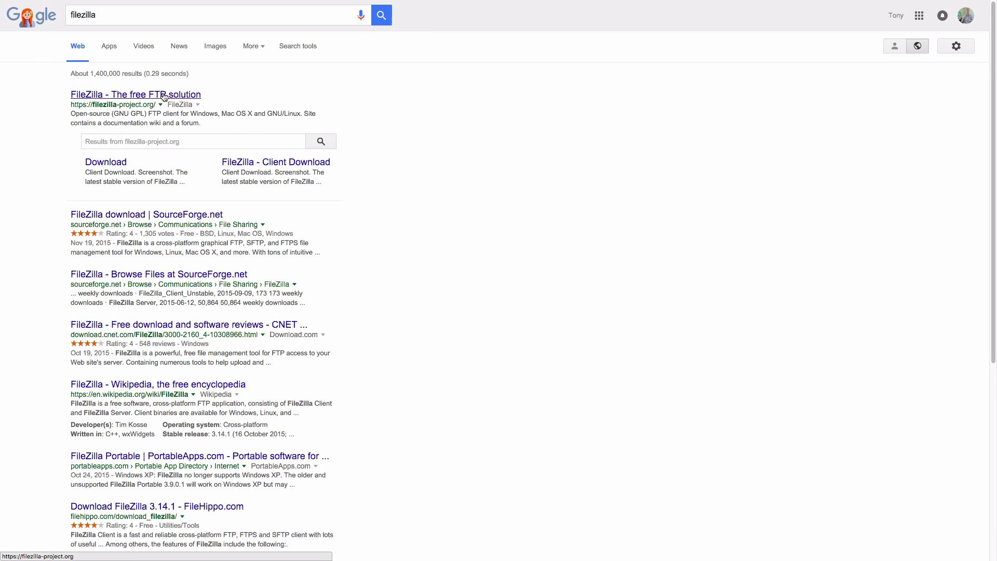
- From filezilla-project.org, start the FileZilla client download for Mac OS X
click(134, 95)
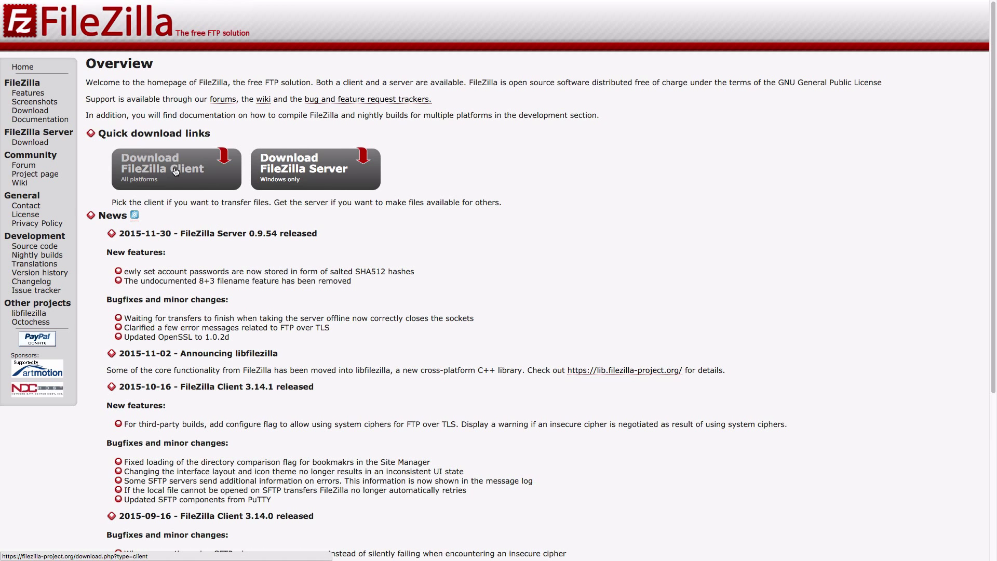
click(173, 168)
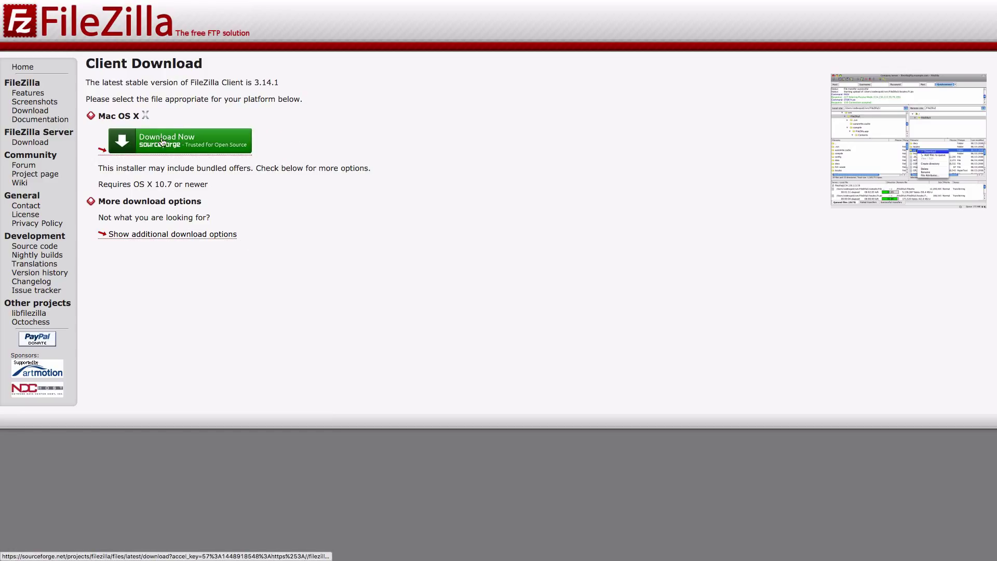
click(174, 141)
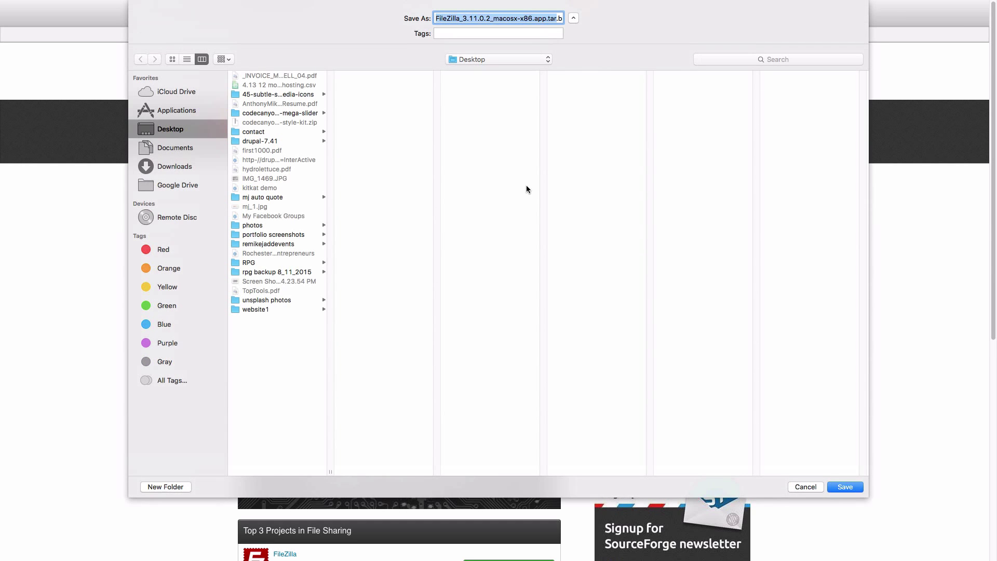
mouse_move(822, 495)
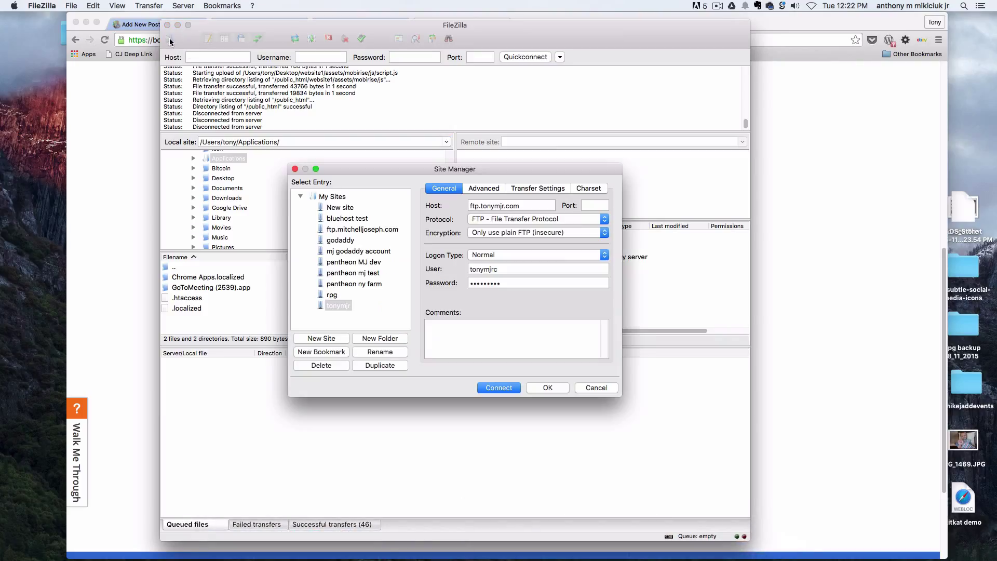
- Create a Site Manager entry named 'my new' and move to its Host field
click(321, 338)
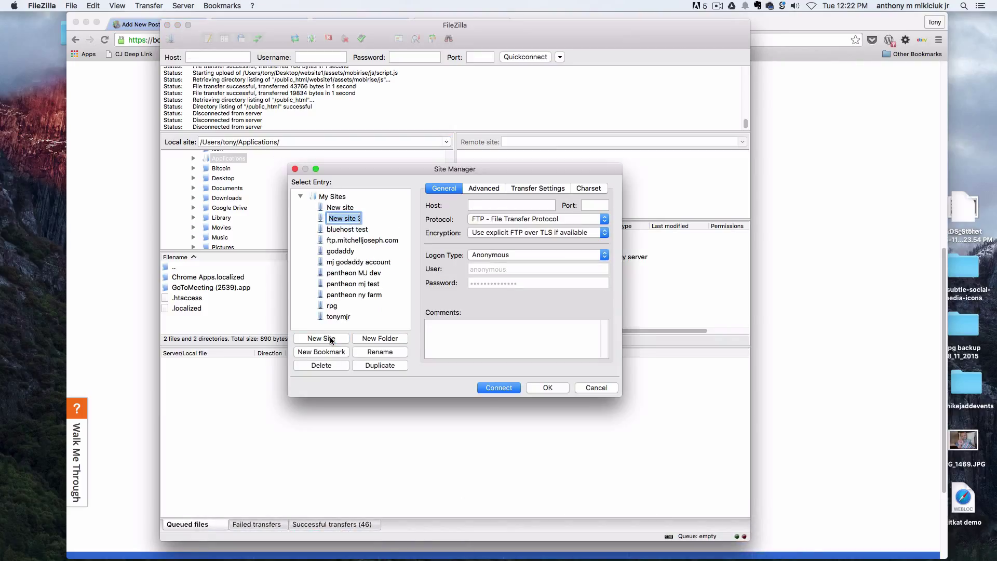
text(m)
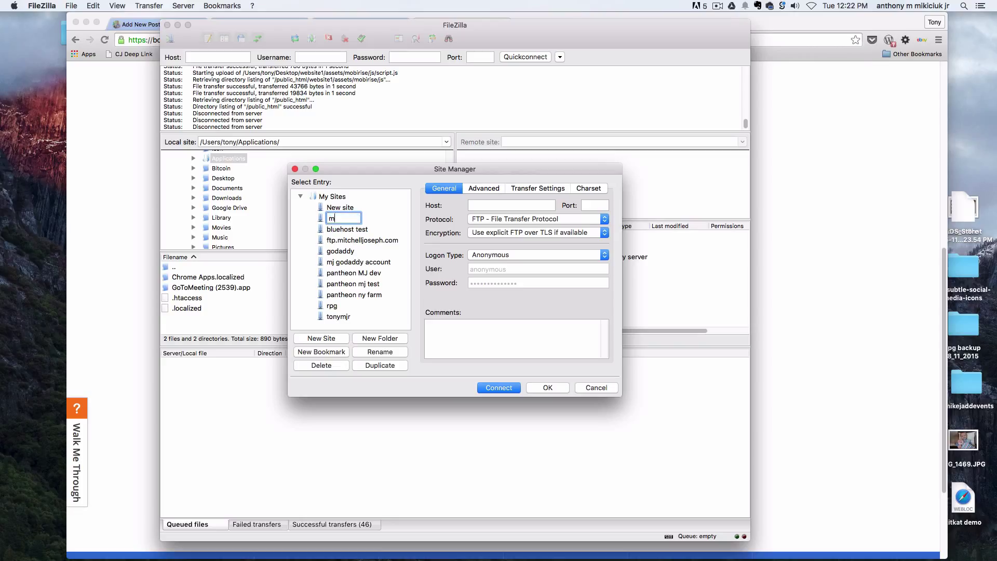
text(y new)
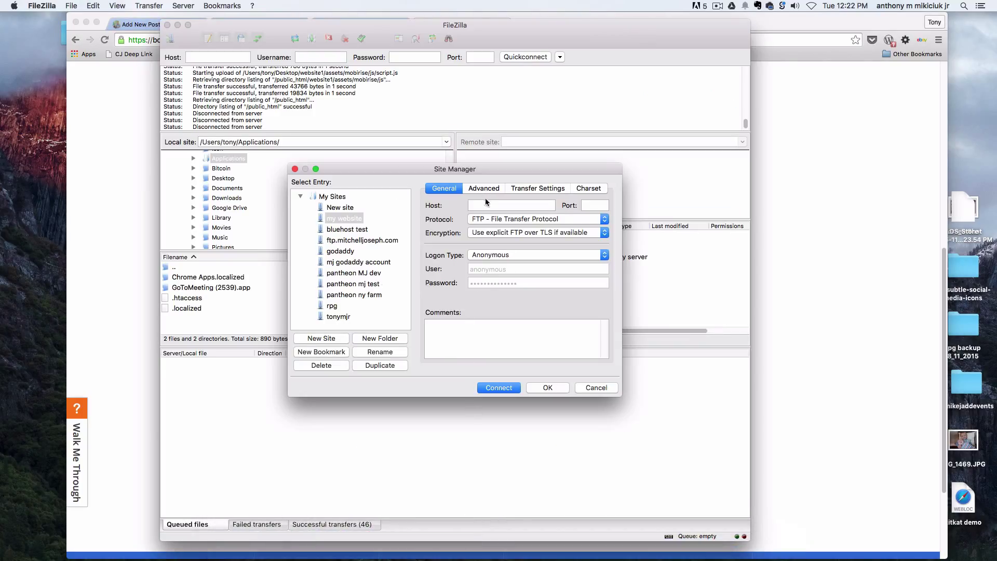
click(537, 255)
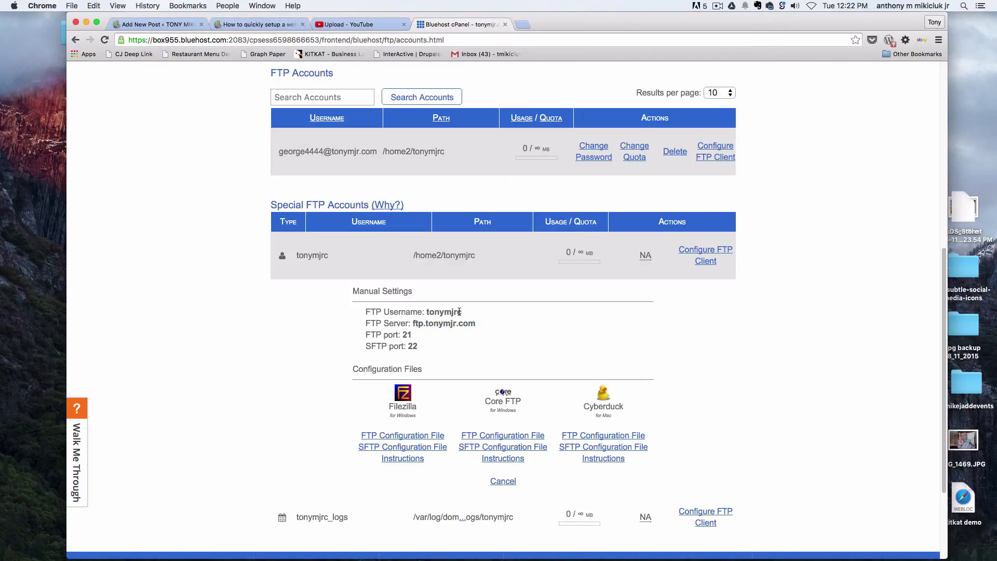
- Select the FTP username in Bluehost's Manual Settings for copying into FileZilla
double_click(446, 311)
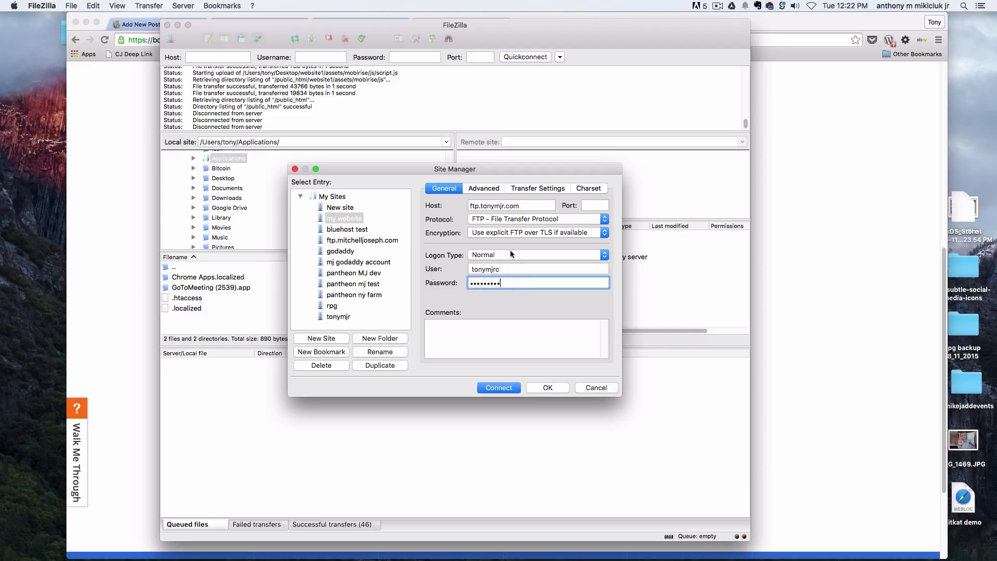
- Set the site's encryption to 'Only use plain FTP (insecure)' and return to the saved sites list
click(537, 232)
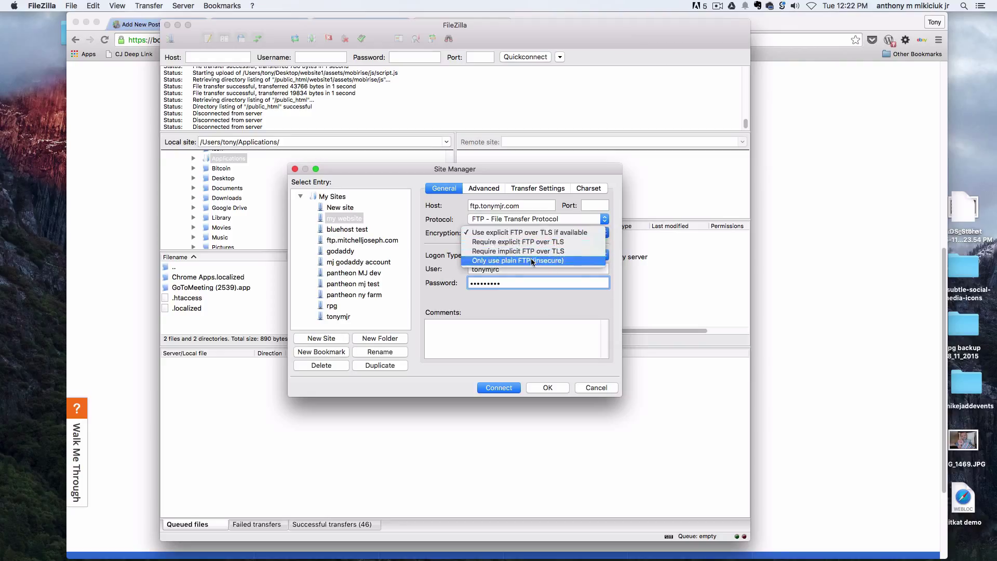
click(518, 260)
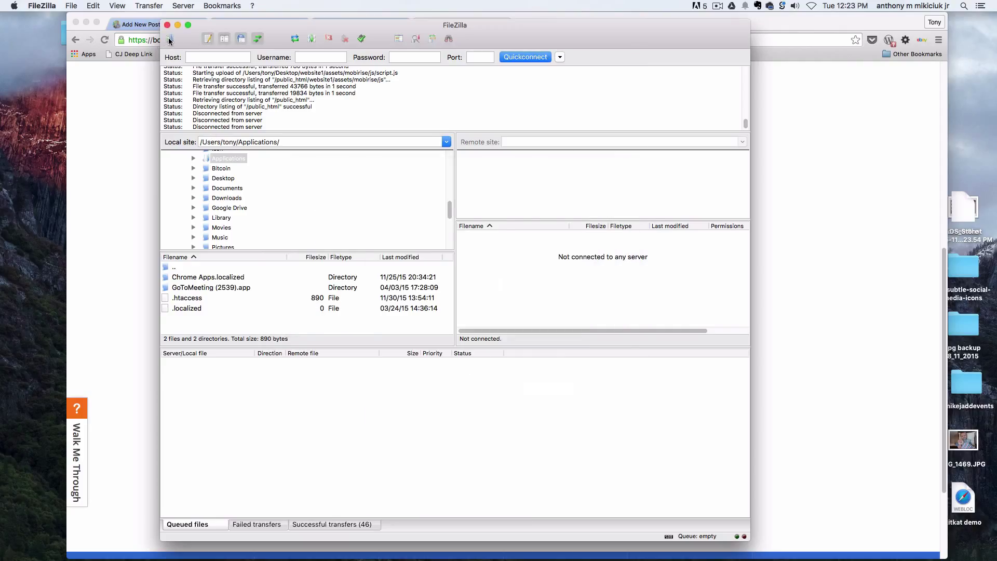
click(170, 39)
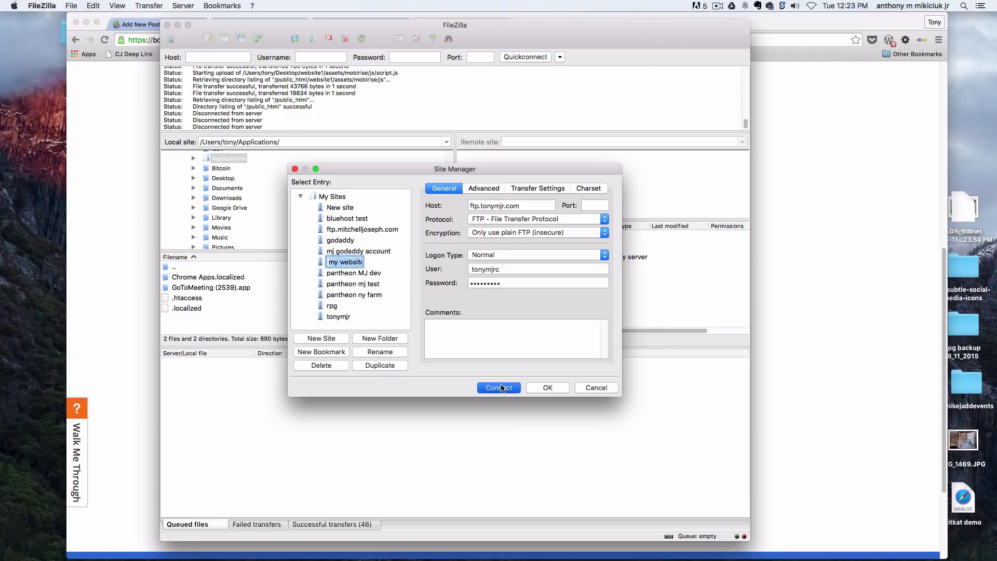
- Connect to the 'my website' entry and list the remote public_html folder
click(498, 387)
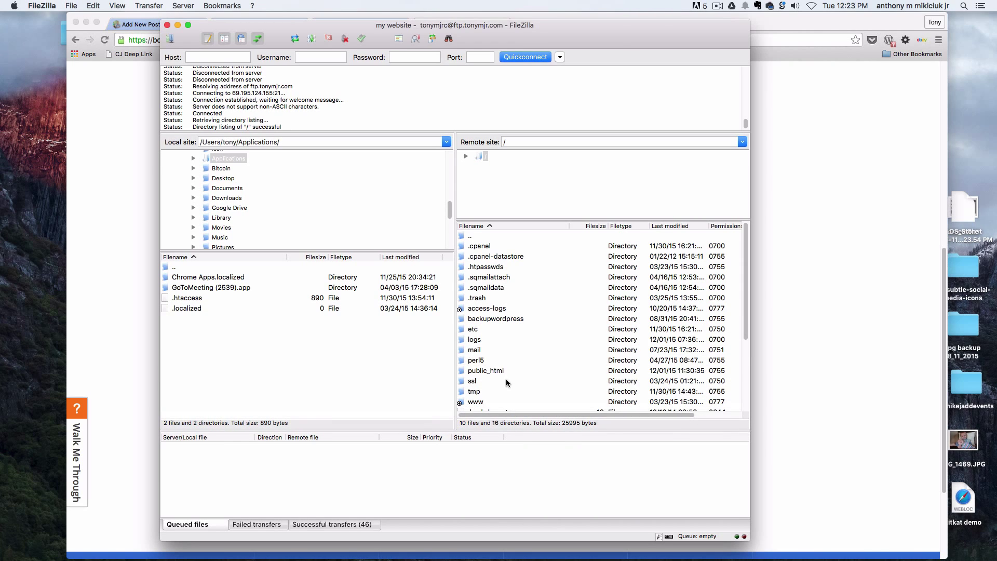
double_click(486, 370)
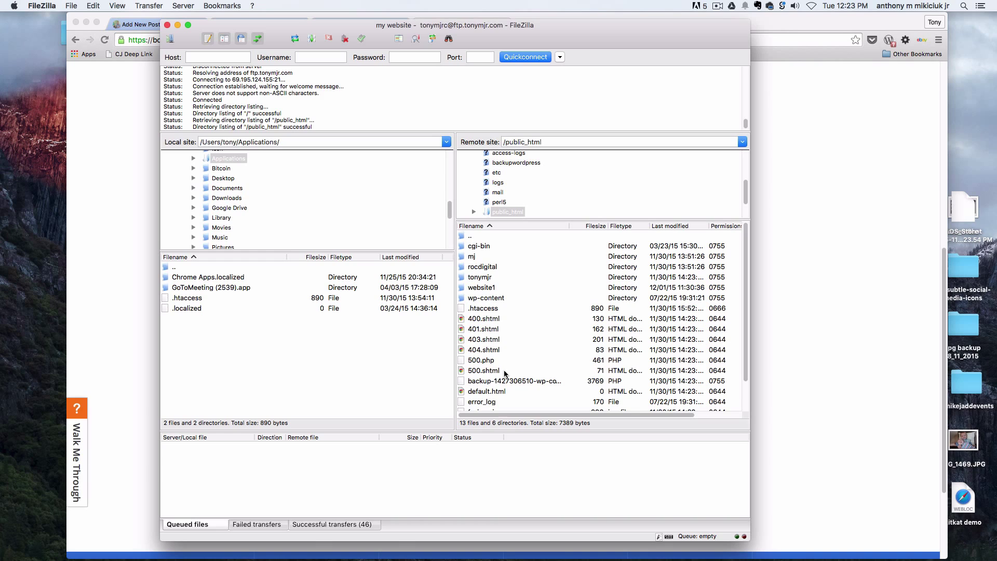
mouse_move(534, 373)
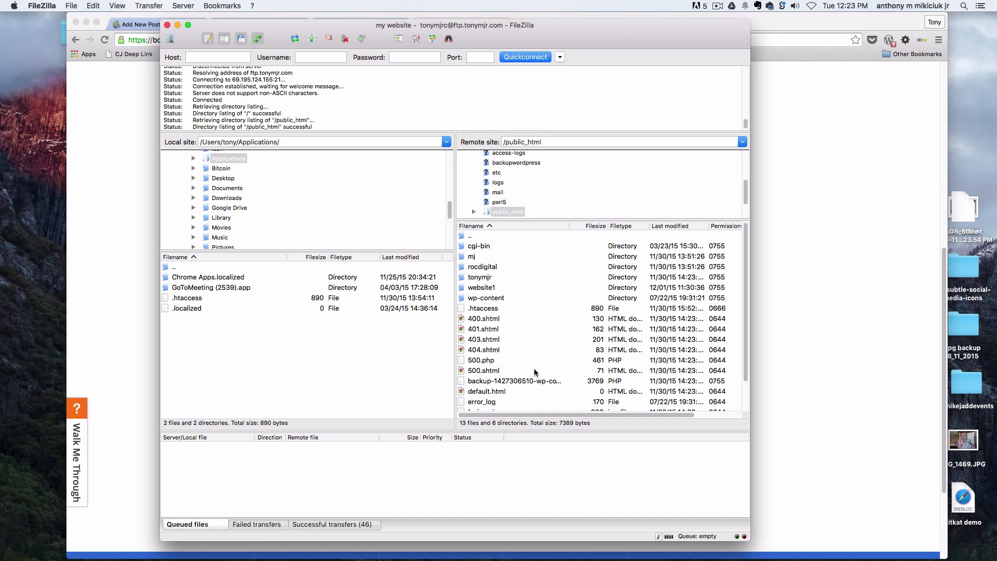
mouse_move(546, 367)
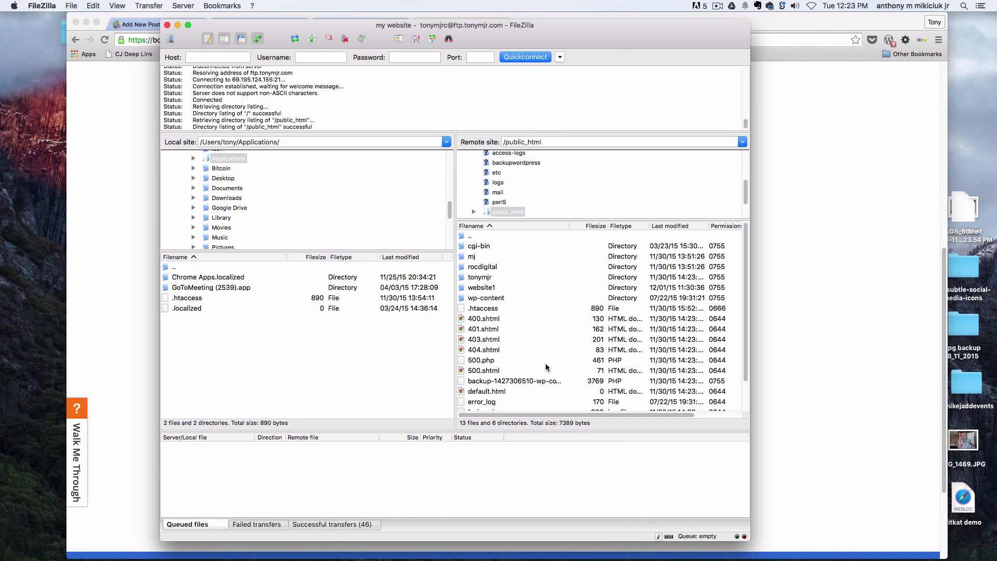